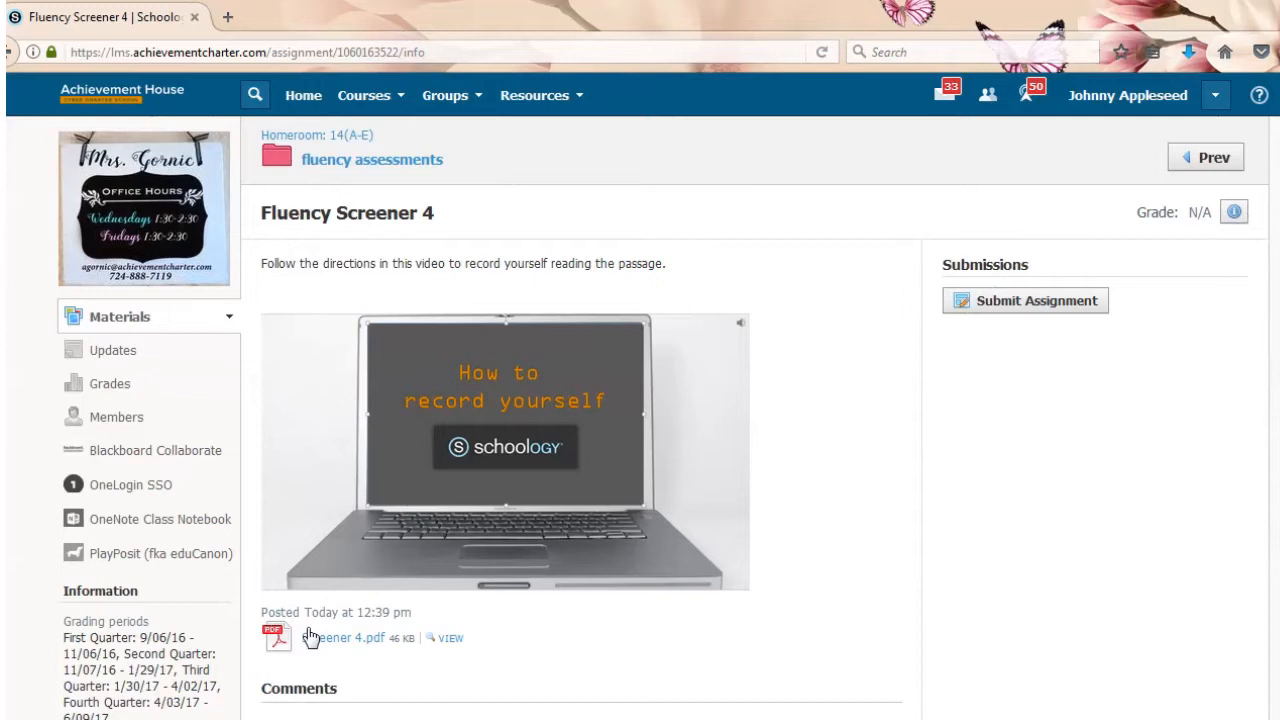
mouse_move(285, 650)
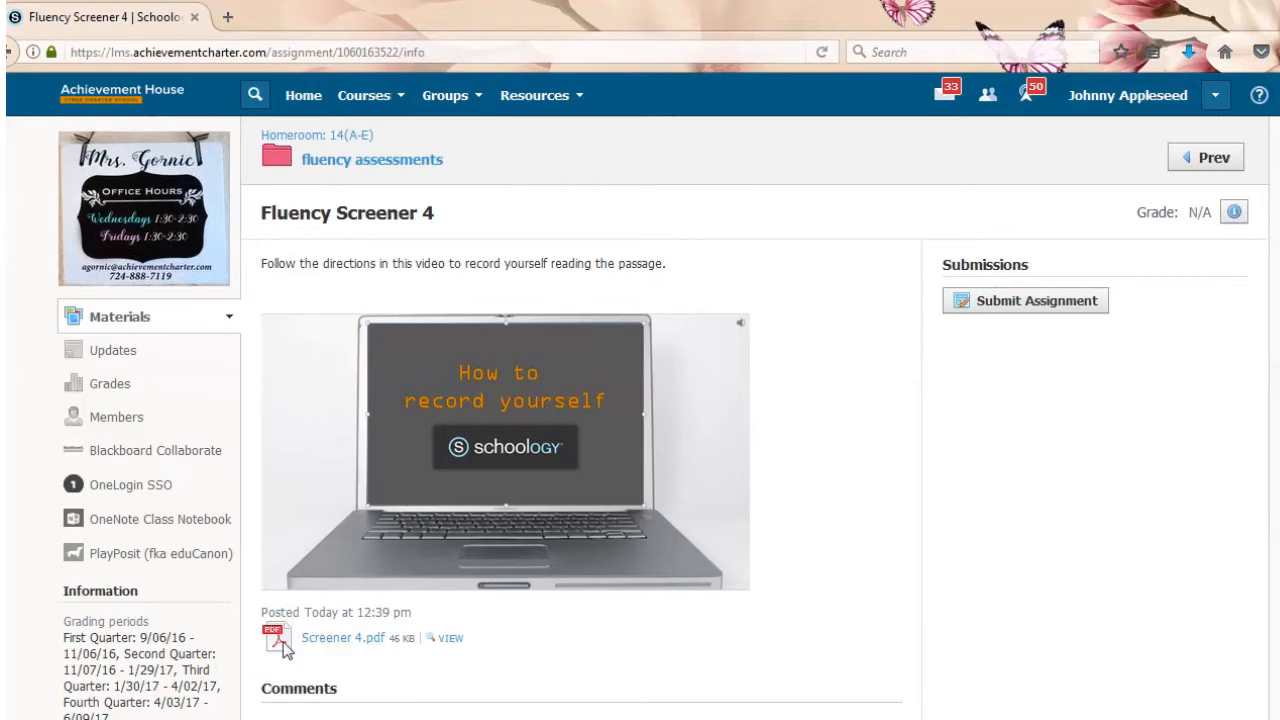
mouse_move(342, 637)
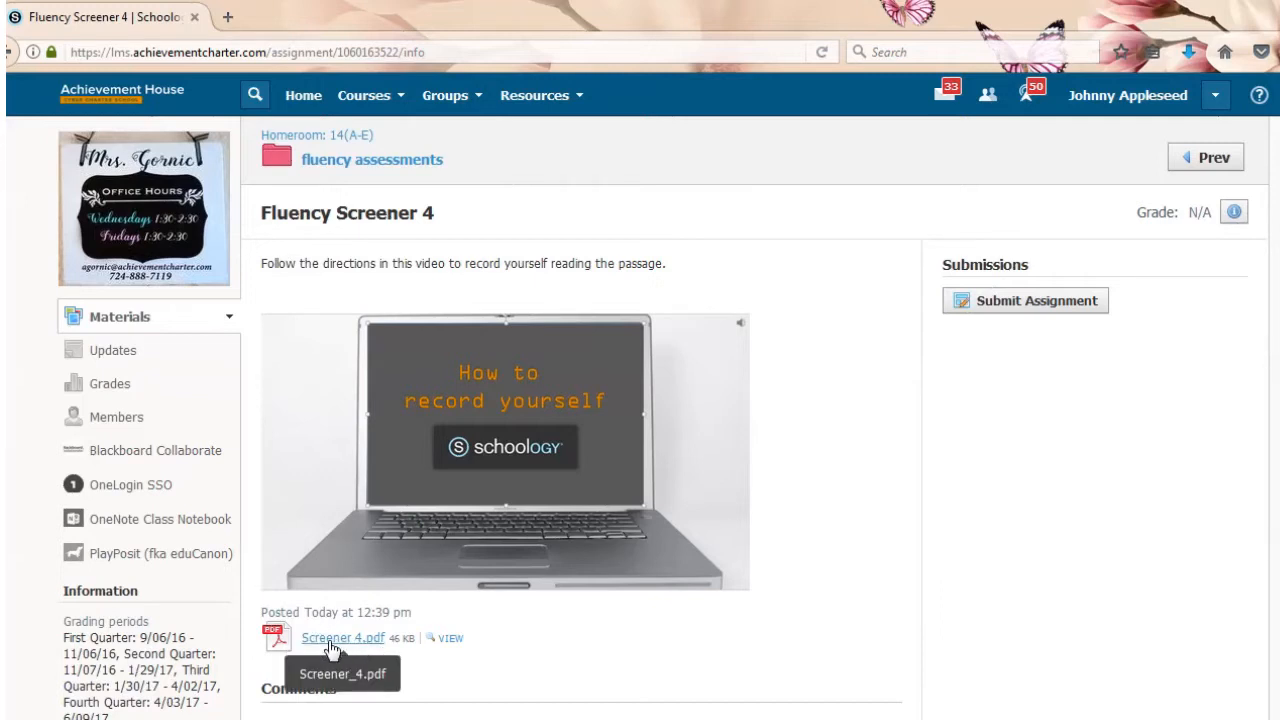
- Open the Screener 4.pdf reading passage with Adobe Acrobat (default)
left_click(342, 637)
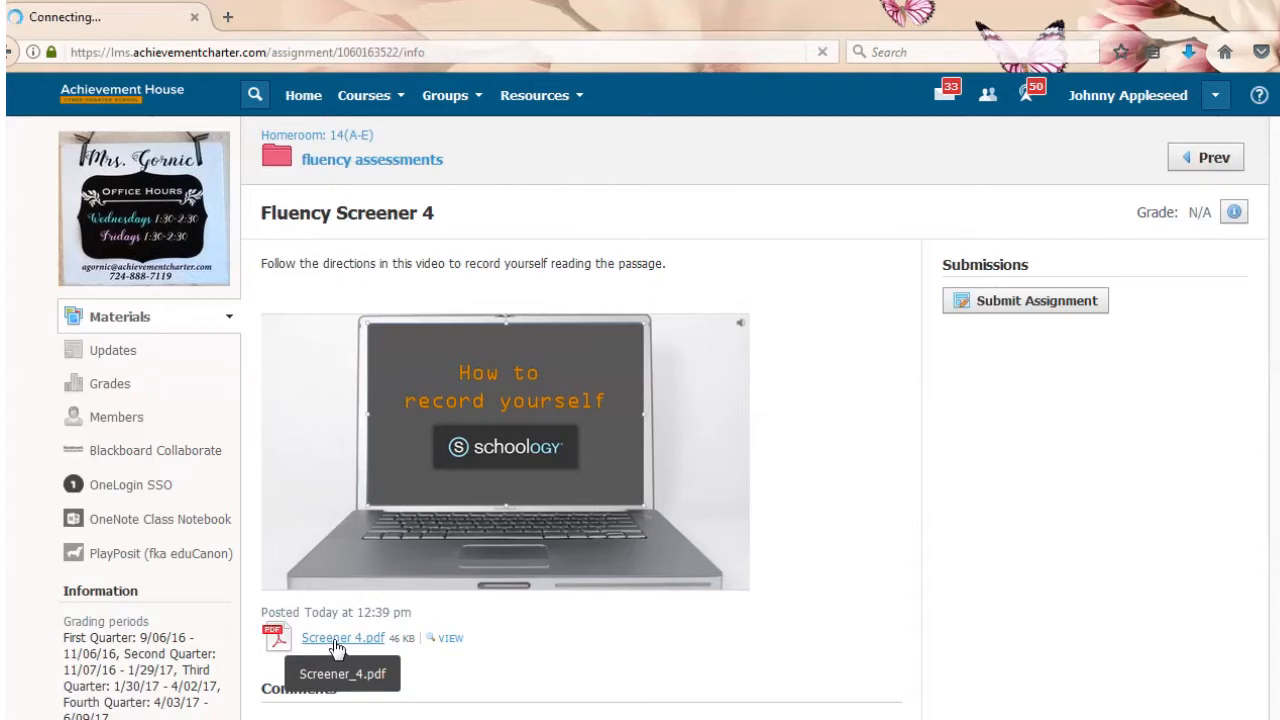
left_click(343, 637)
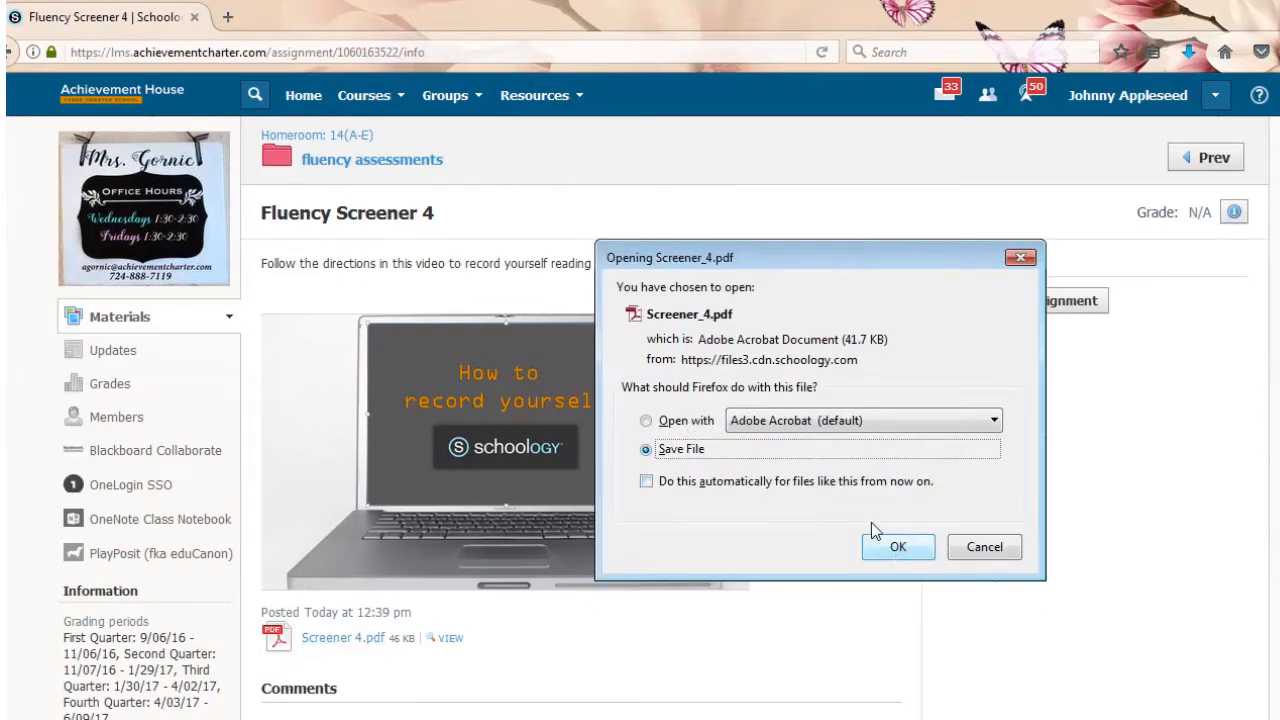
left_click(646, 420)
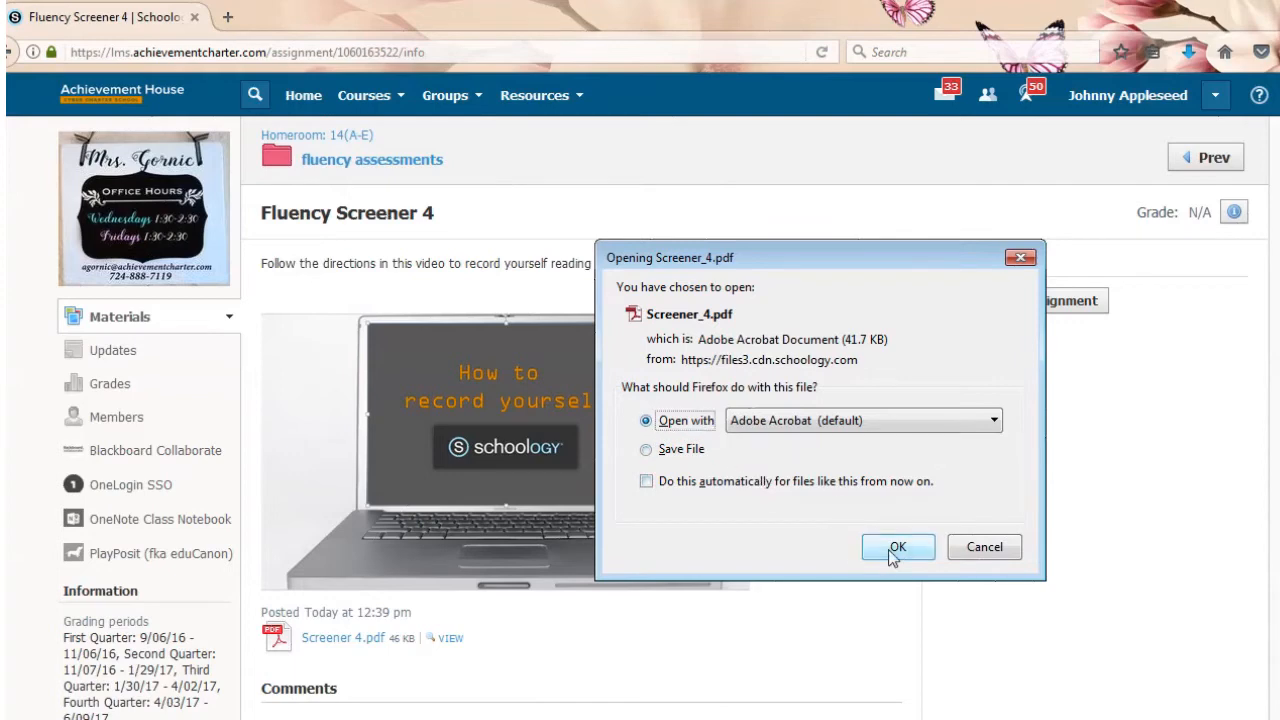
left_click(897, 547)
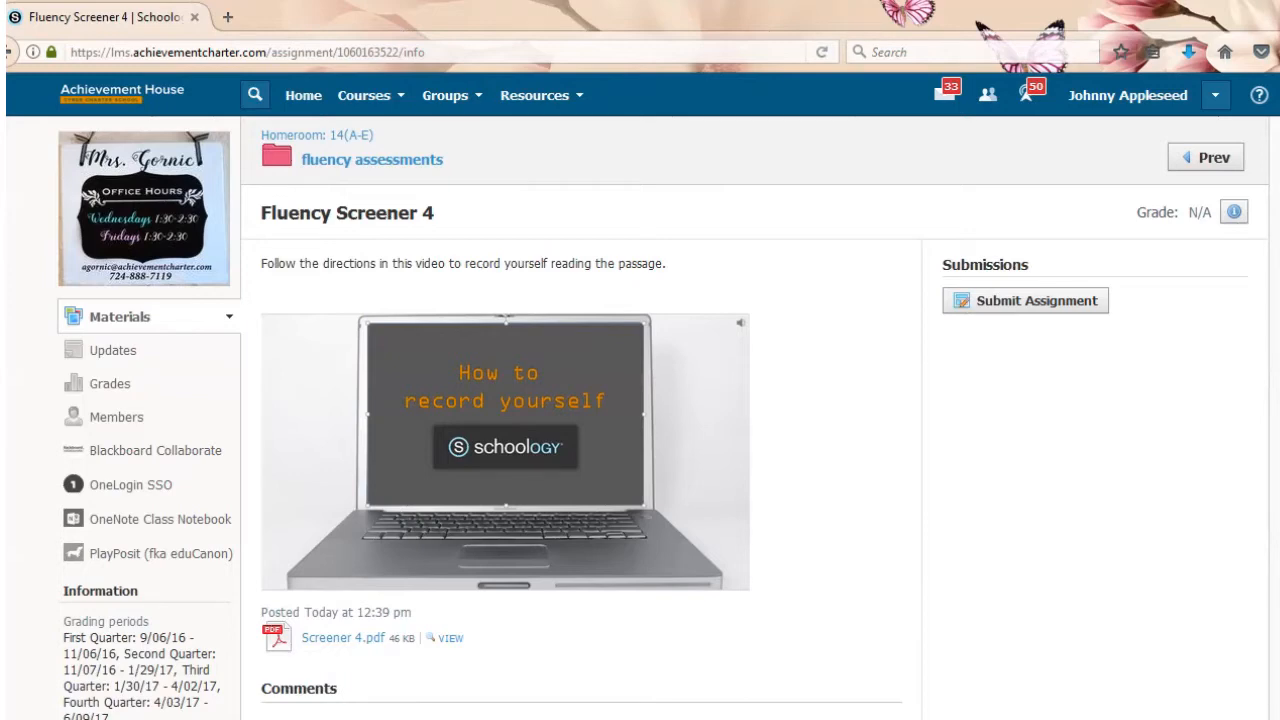
- Start submitting Fluency Screener 4 to bring up the Upload dialog
left_click(344, 637)
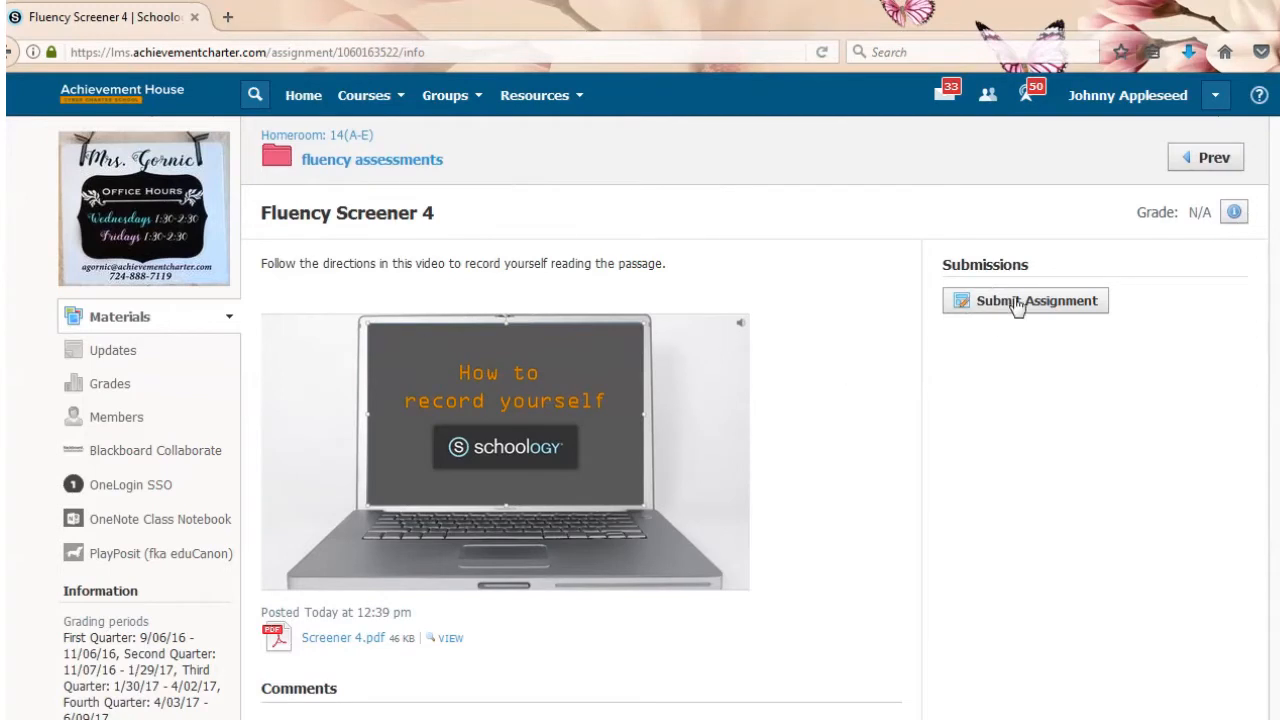
left_click(1024, 300)
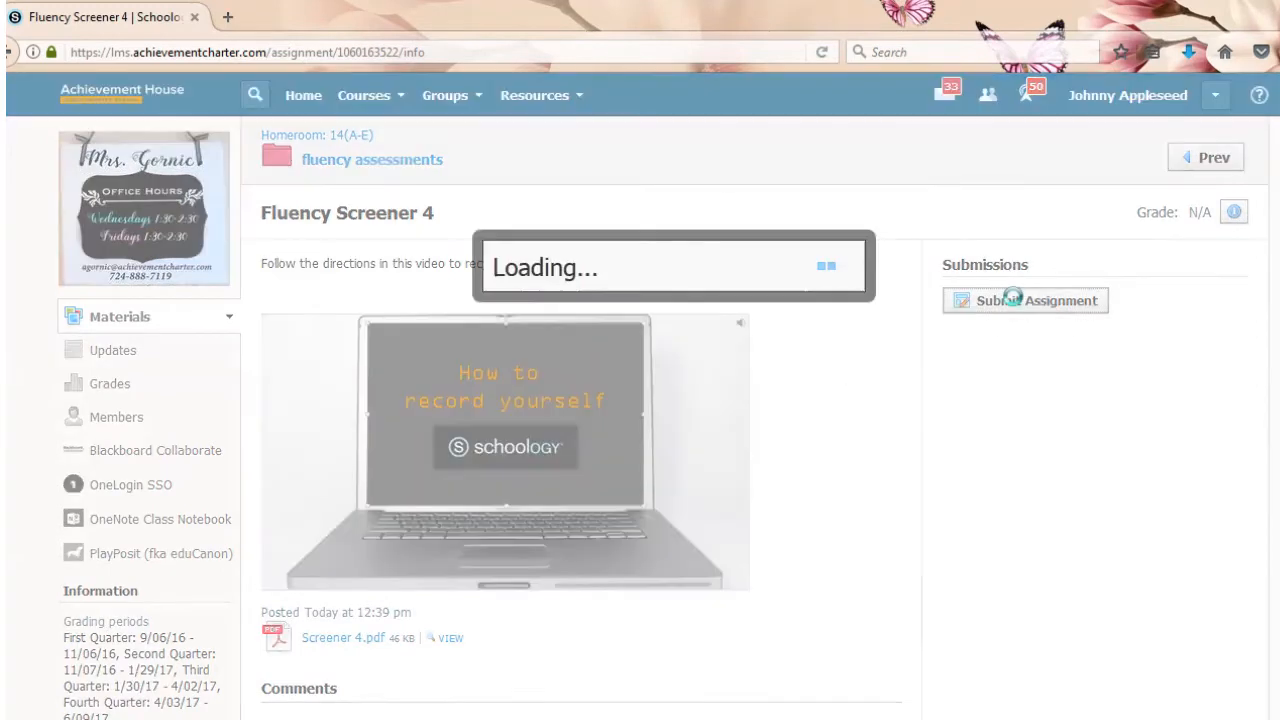
left_click(1025, 300)
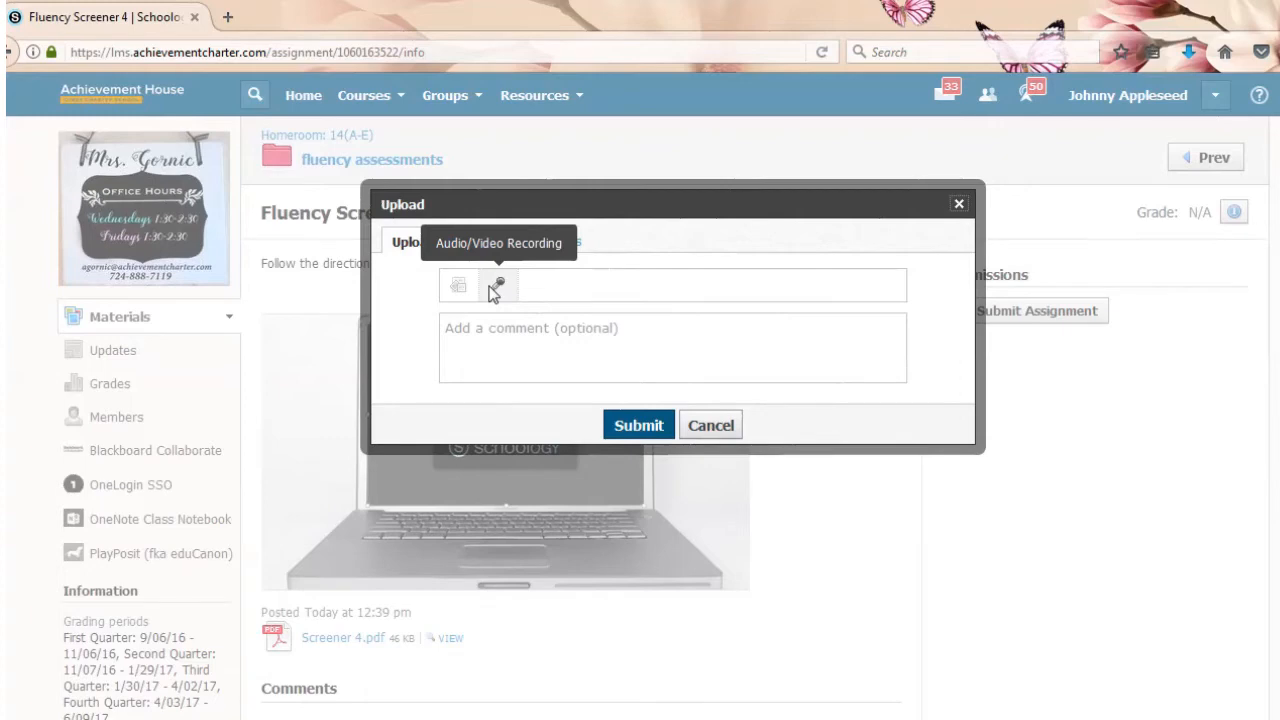
- Add an audio/video recording and start recording the passage reading
left_click(497, 285)
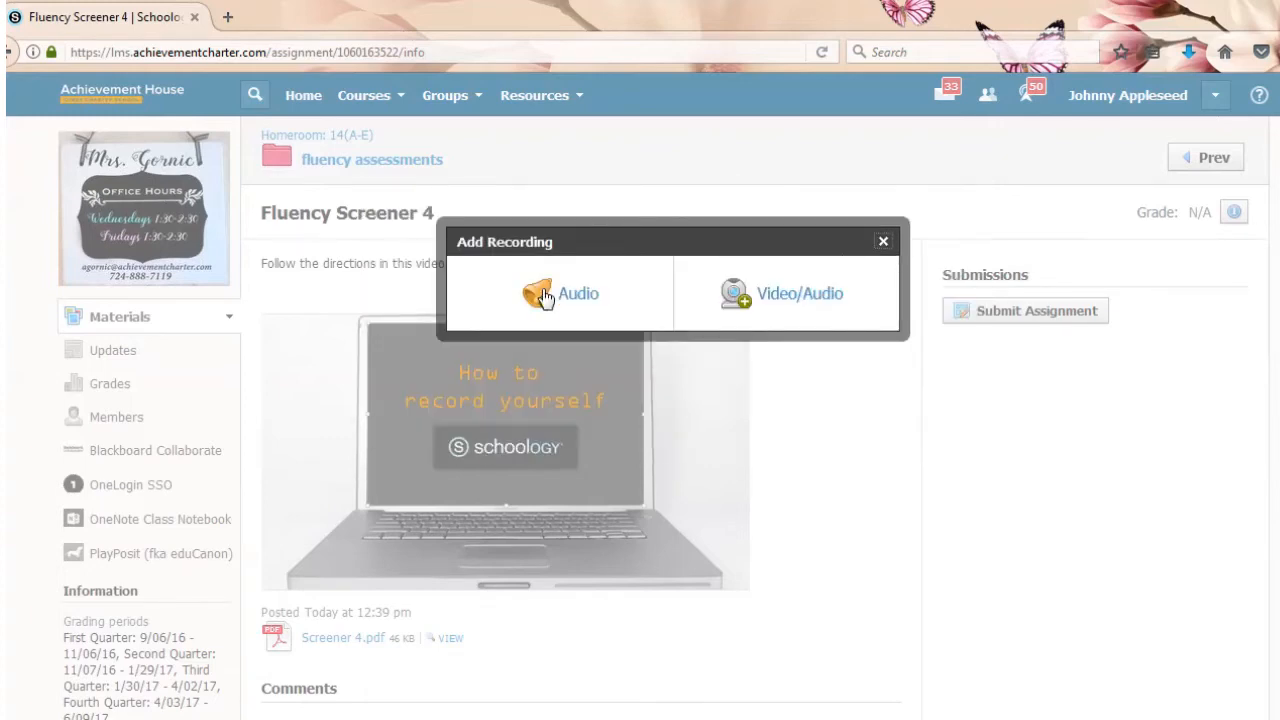
mouse_move(763, 297)
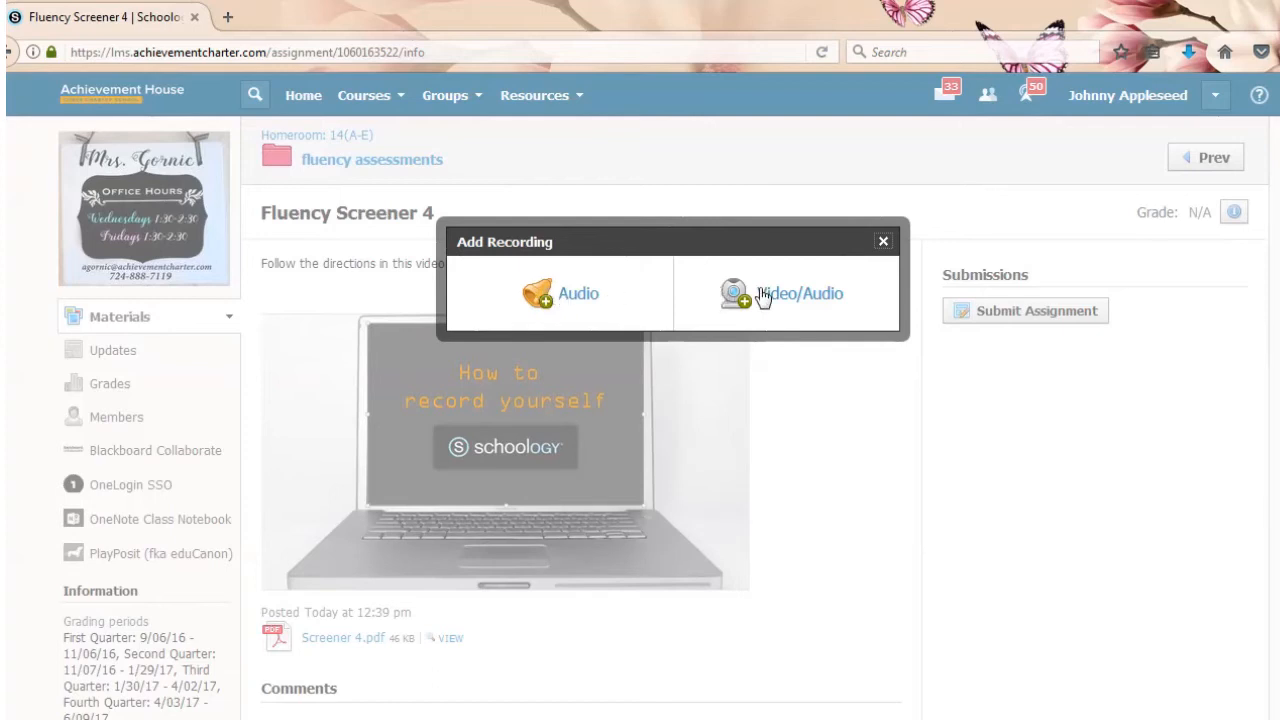
mouse_move(730, 312)
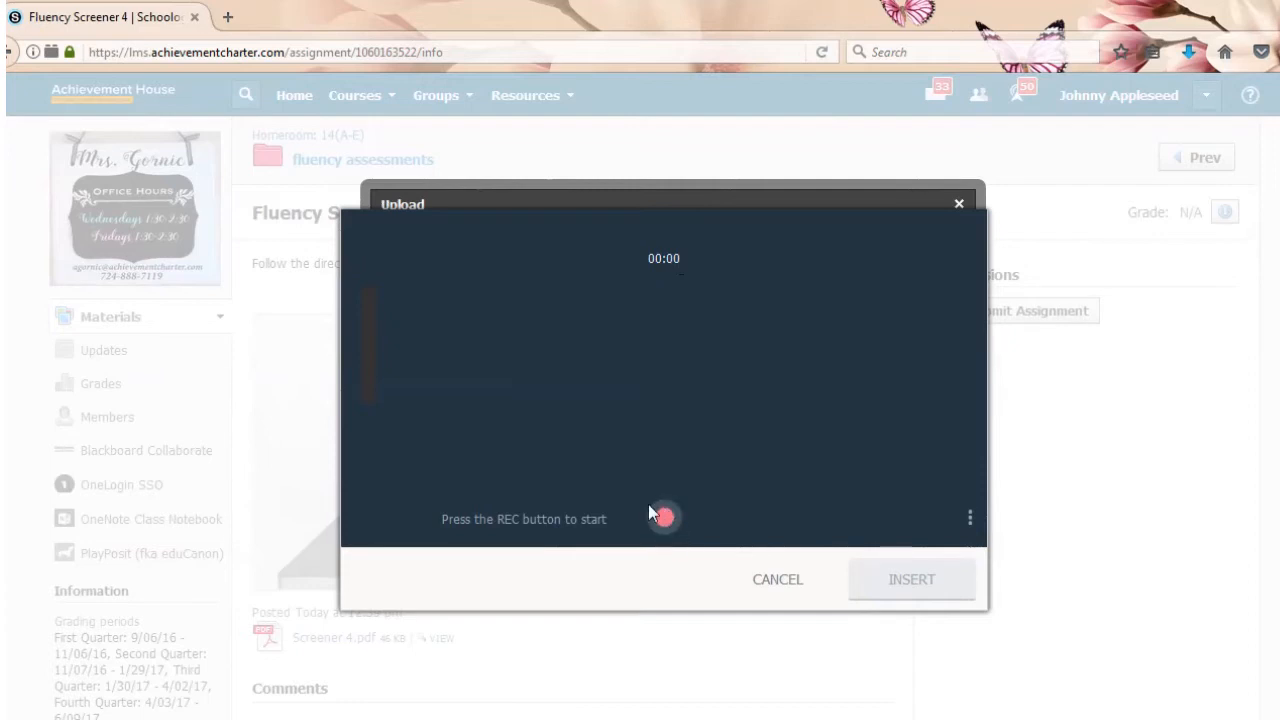
mouse_move(757, 541)
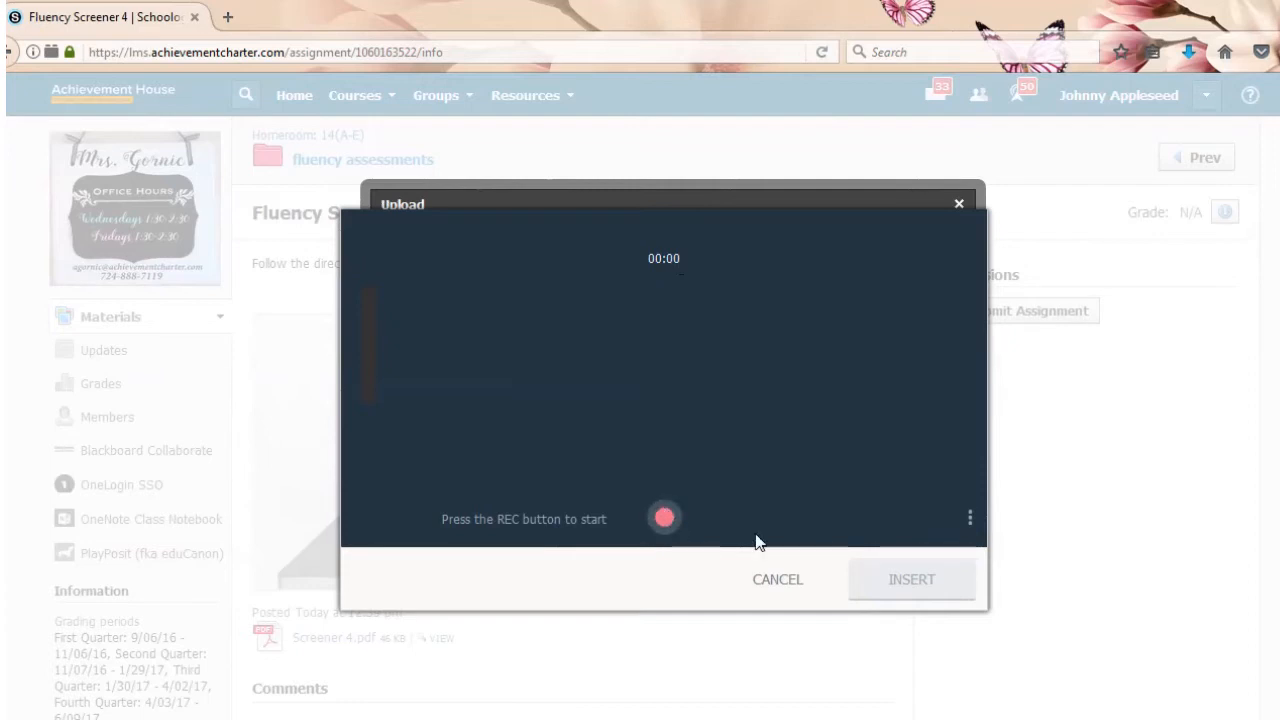
left_click(664, 518)
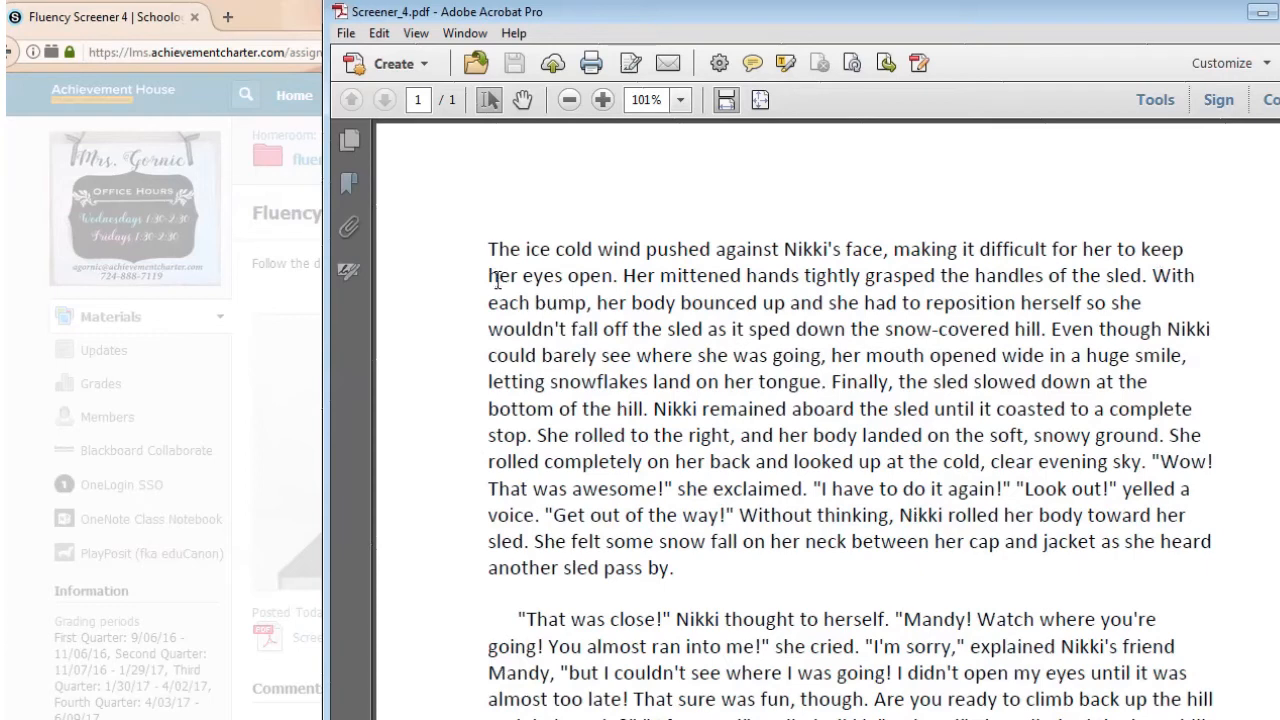
mouse_move(570, 290)
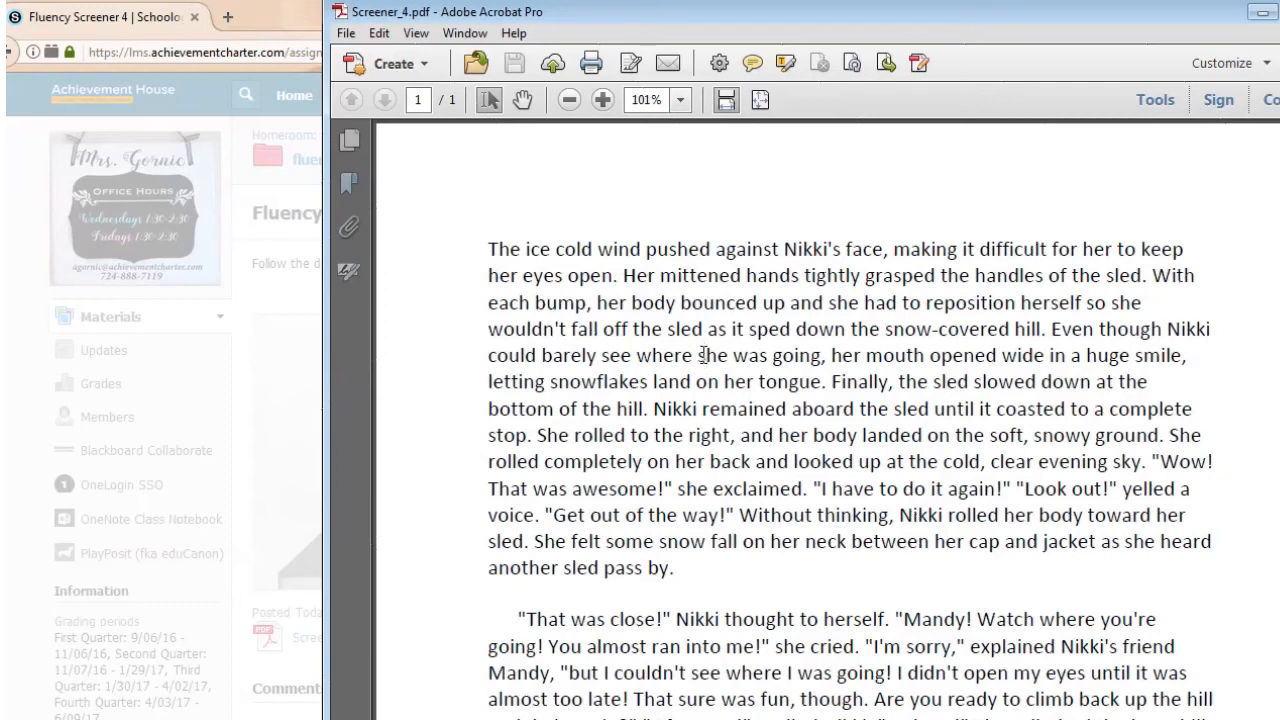
scroll("down", 3)
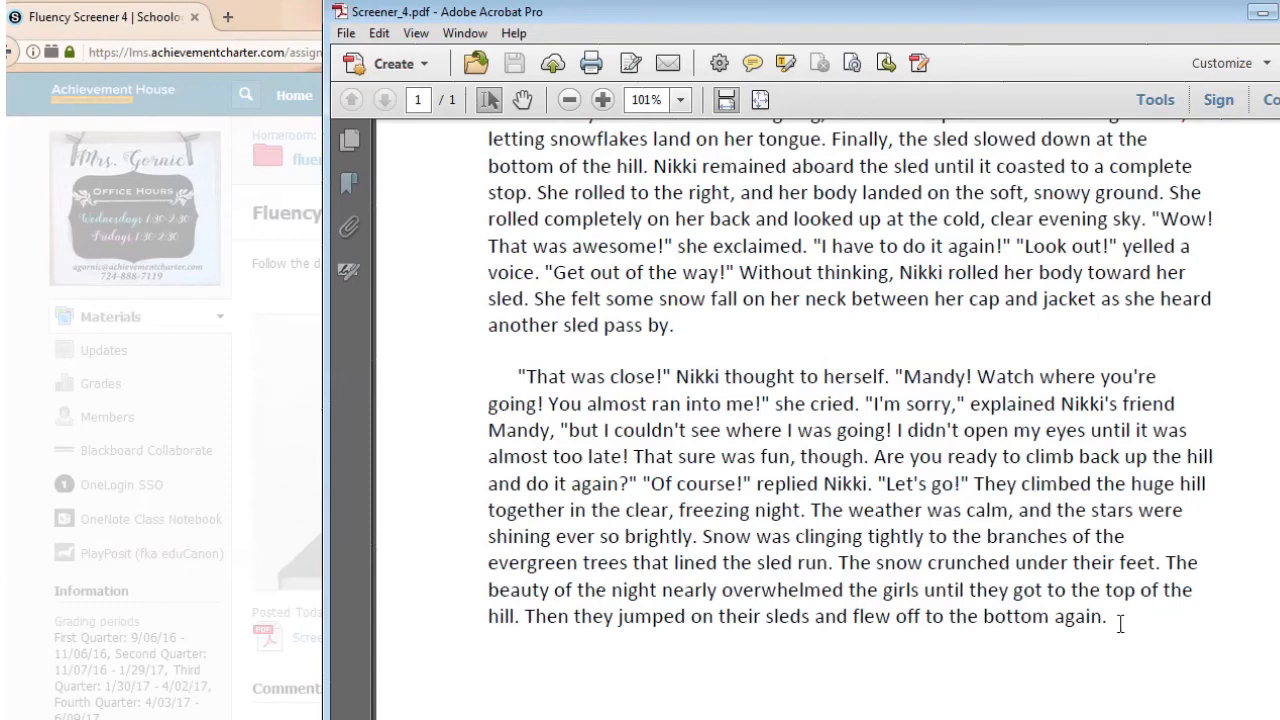
mouse_move(687, 367)
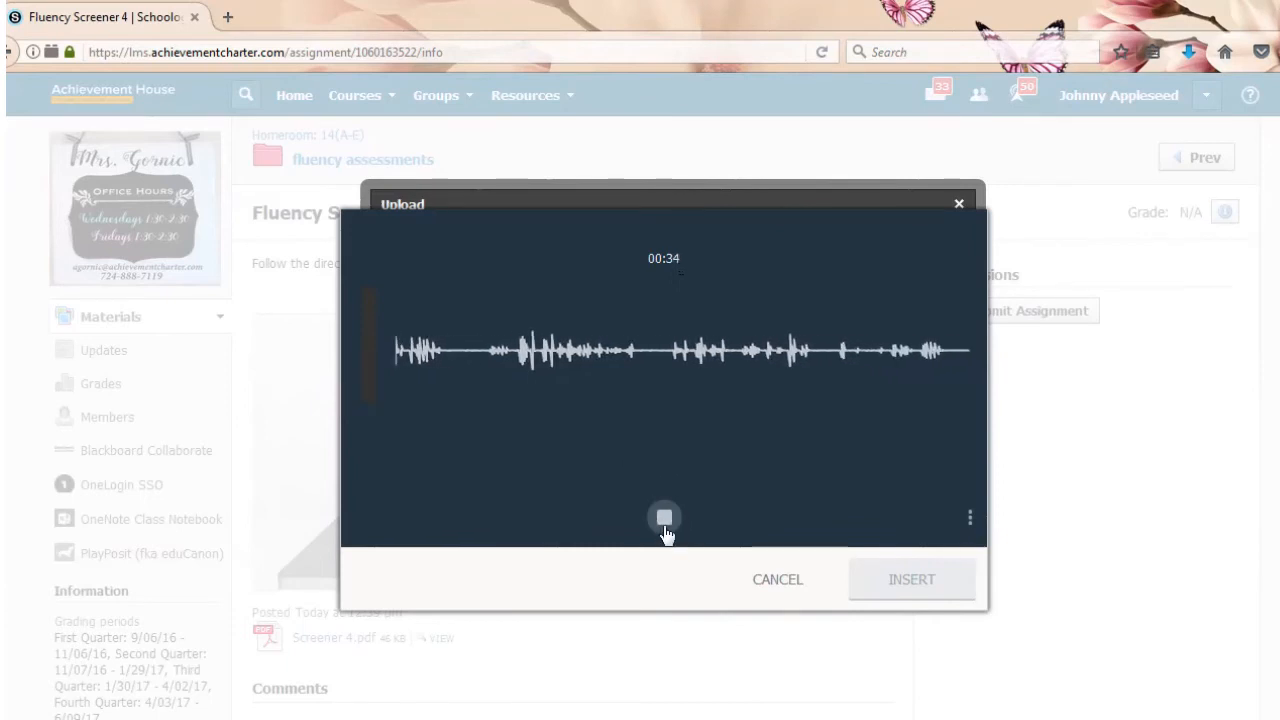
- Stop the recorder after 34 seconds of reading
left_click(664, 517)
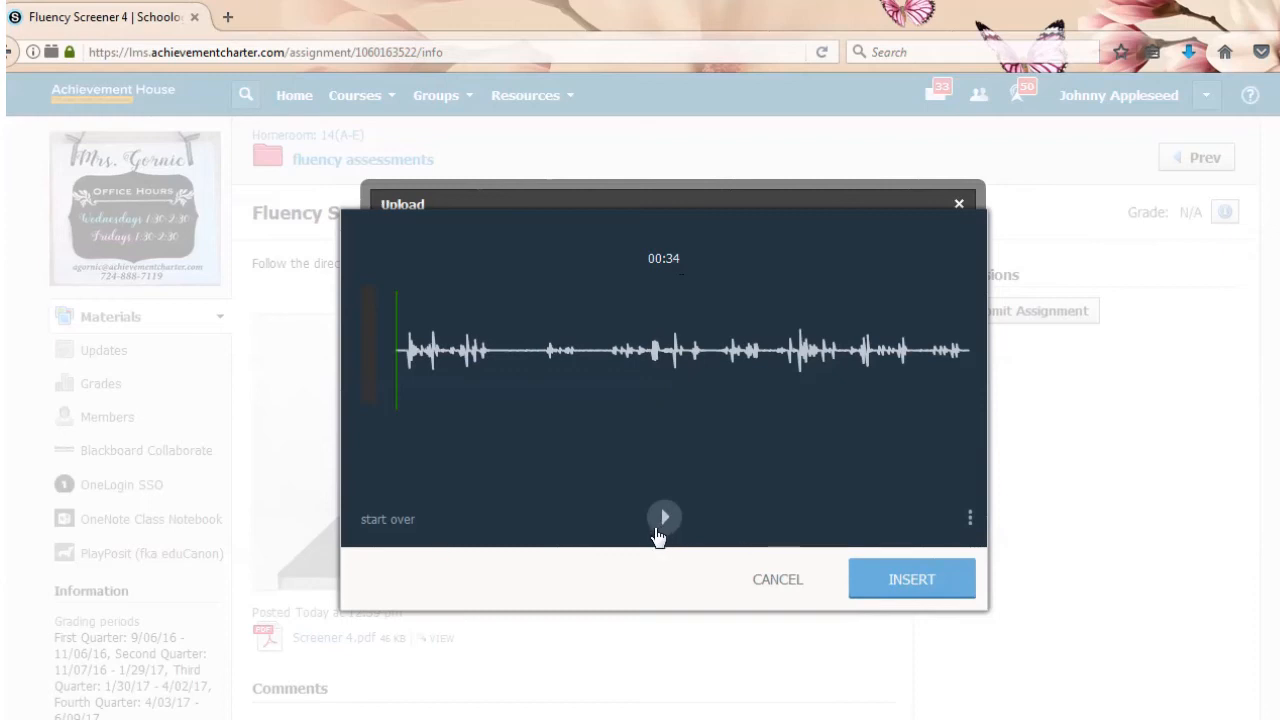
mouse_move(910, 579)
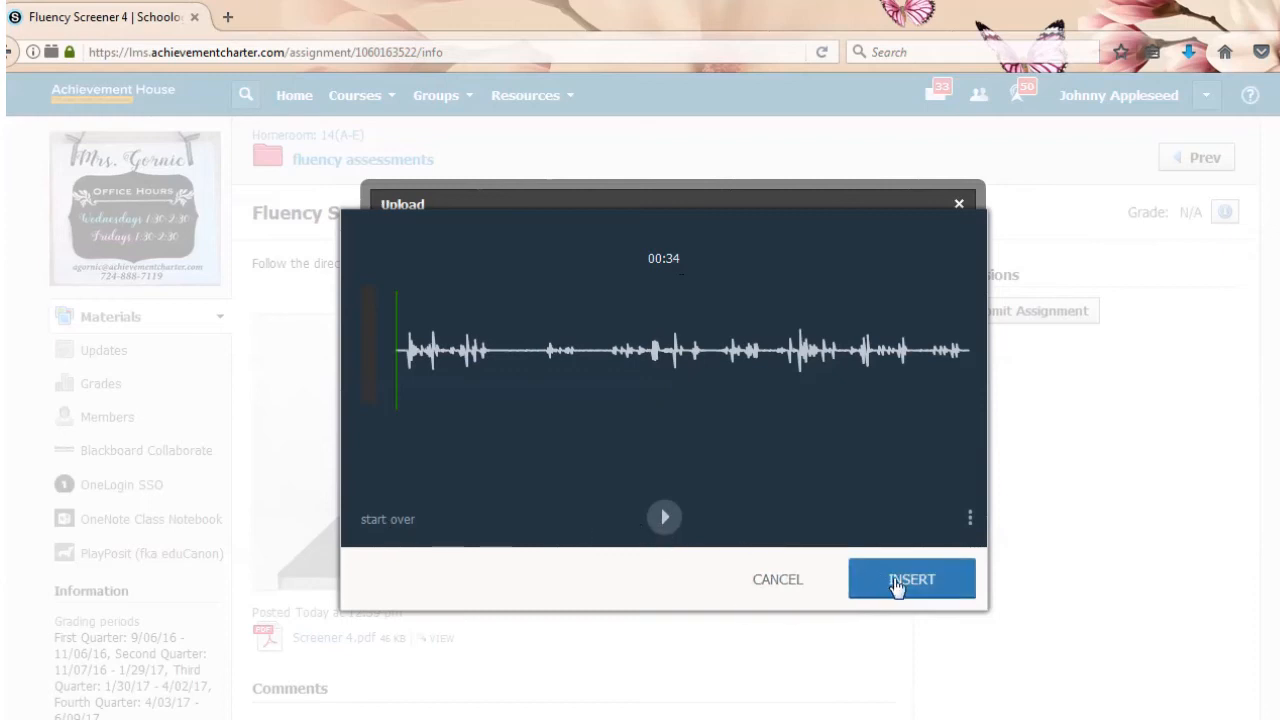
mouse_move(735, 406)
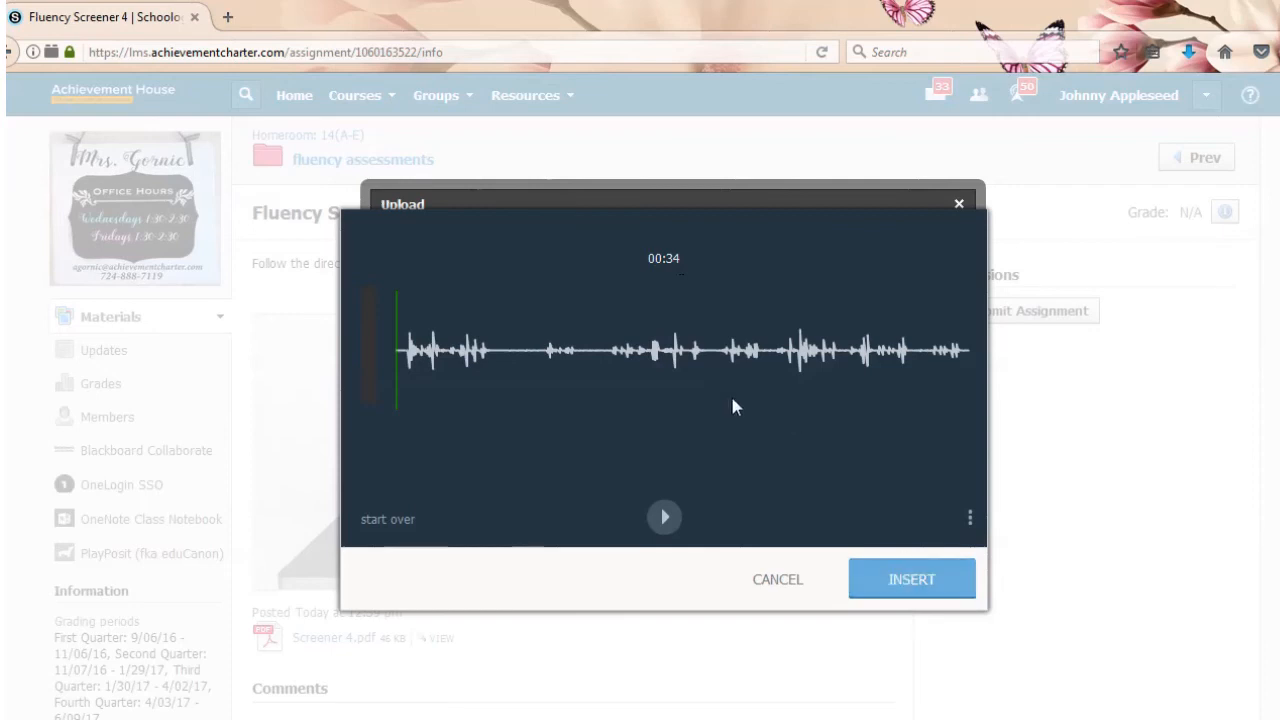
mouse_move(547, 430)
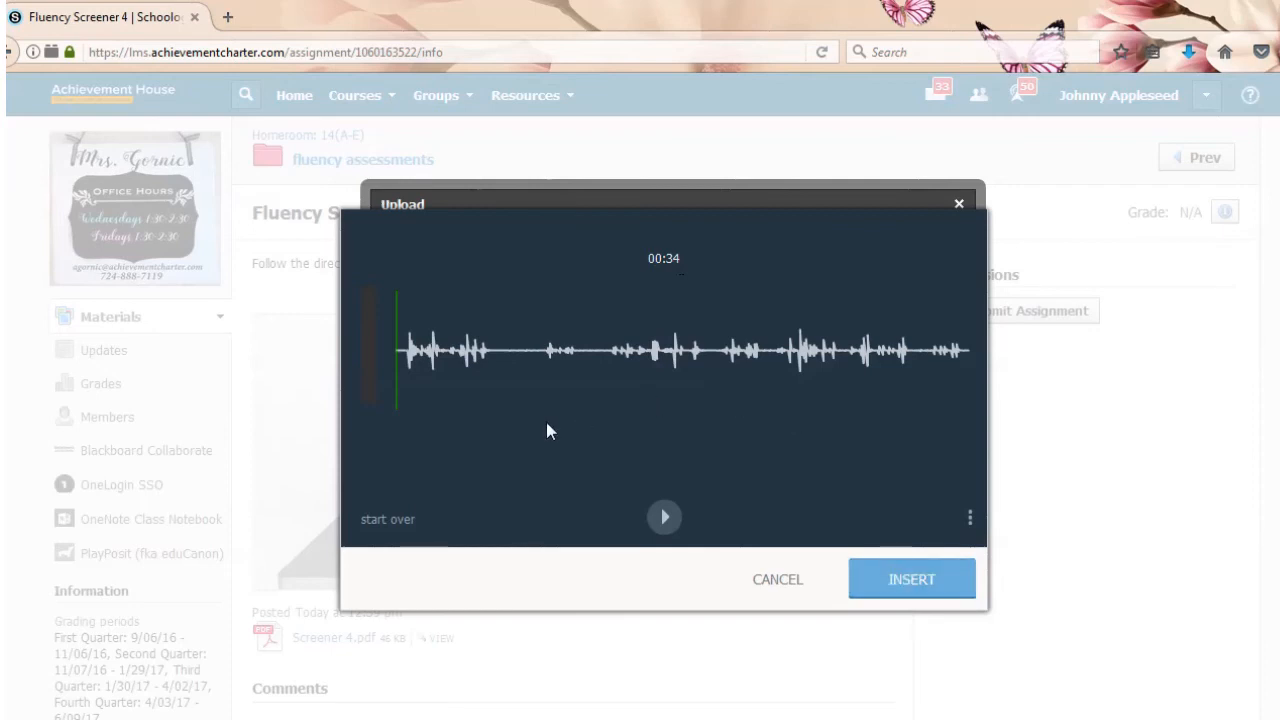
mouse_move(478, 517)
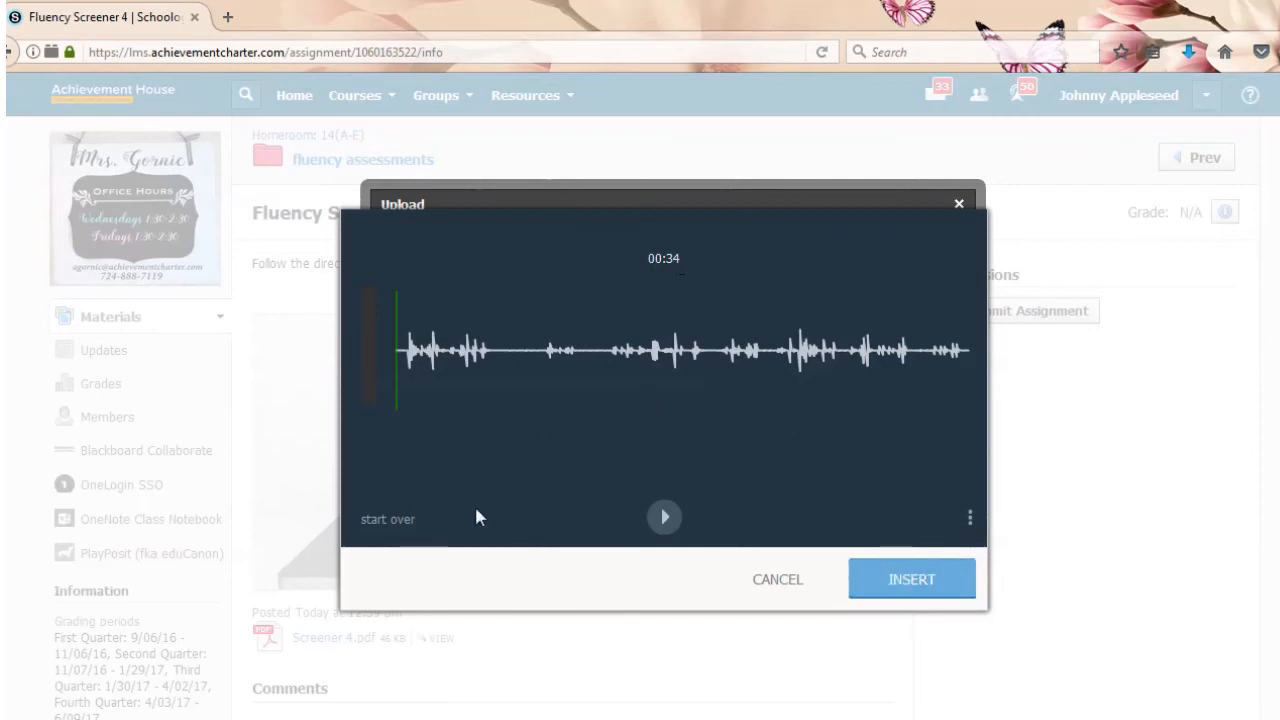
mouse_move(460, 450)
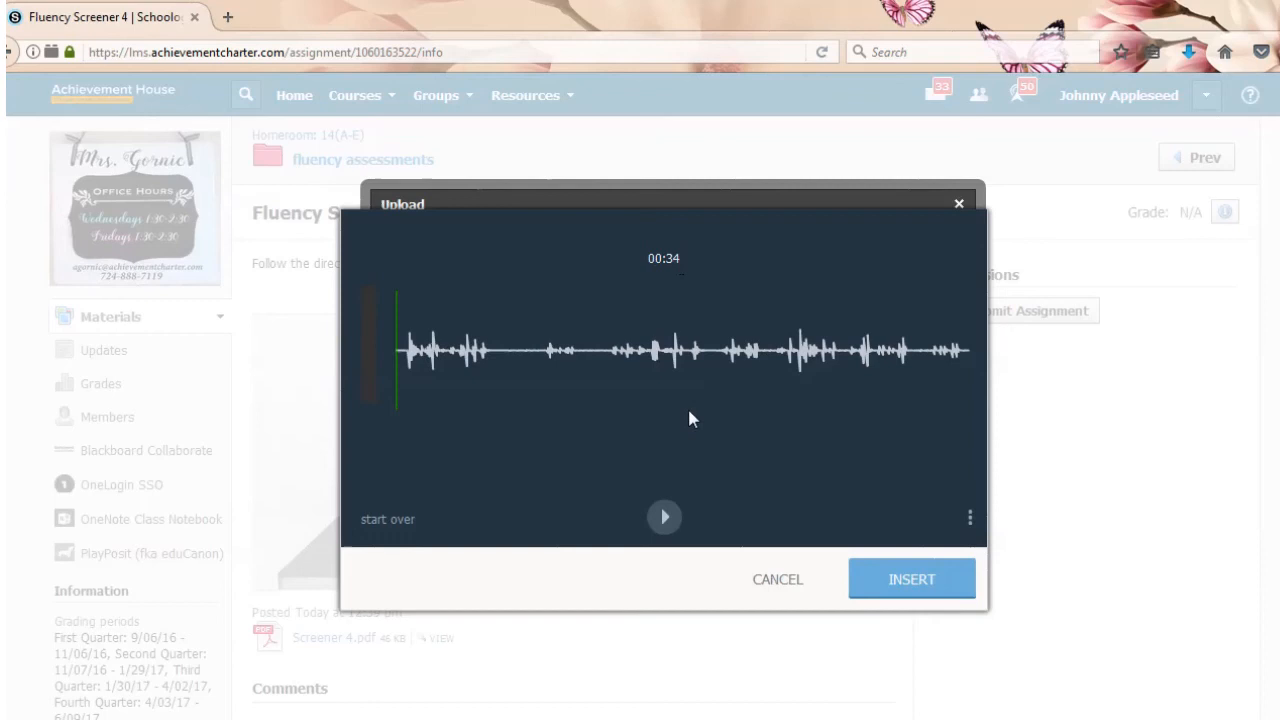
mouse_move(911, 579)
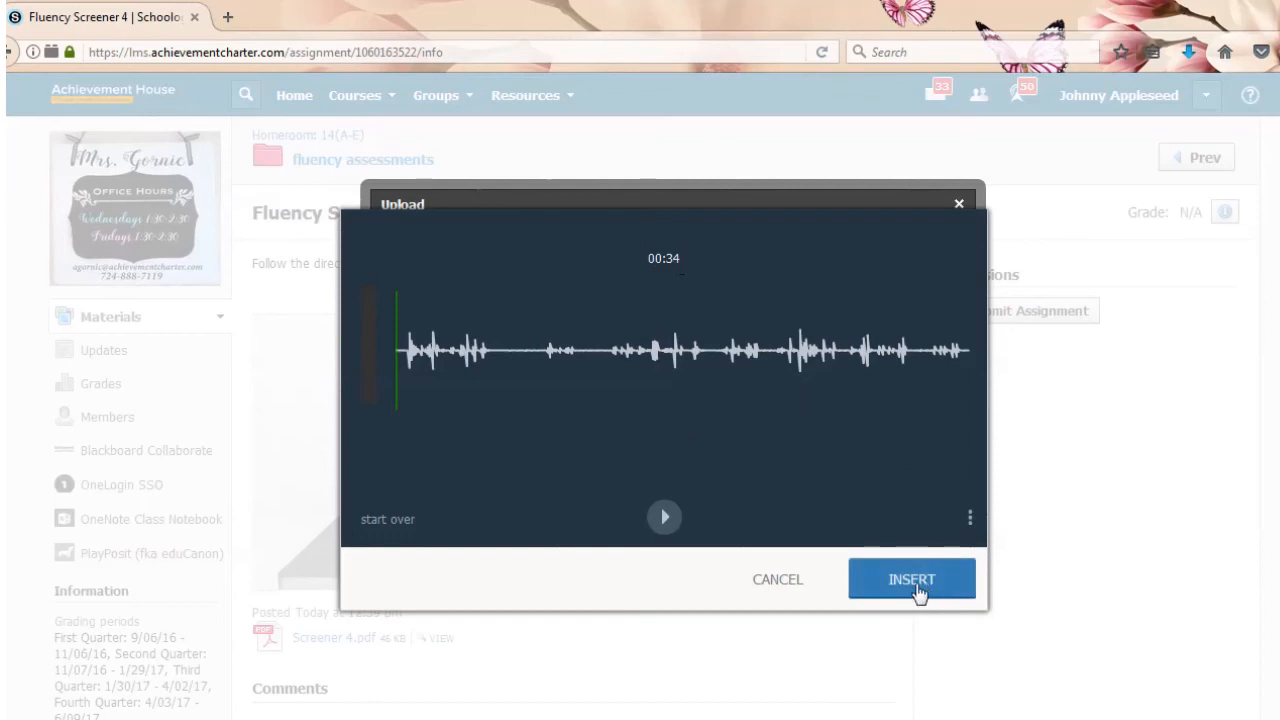
- Insert the finished recording and submit Fluency Screener 4
left_click(910, 579)
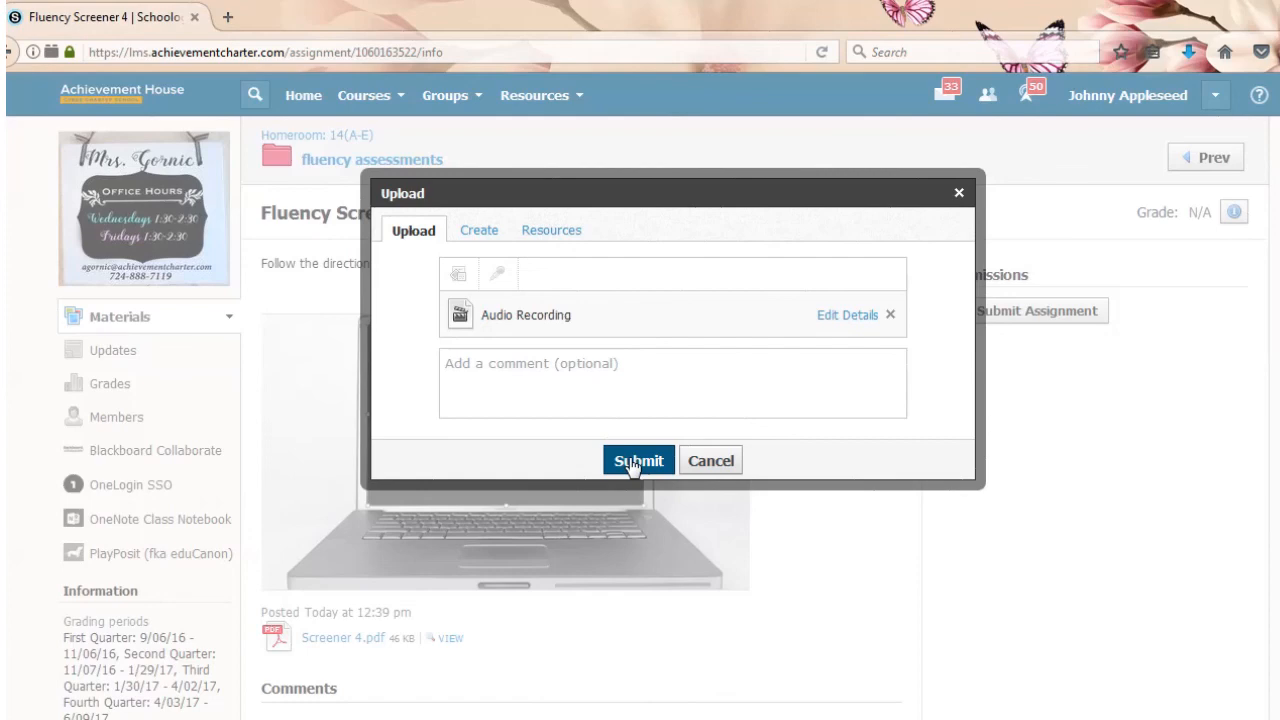
left_click(638, 460)
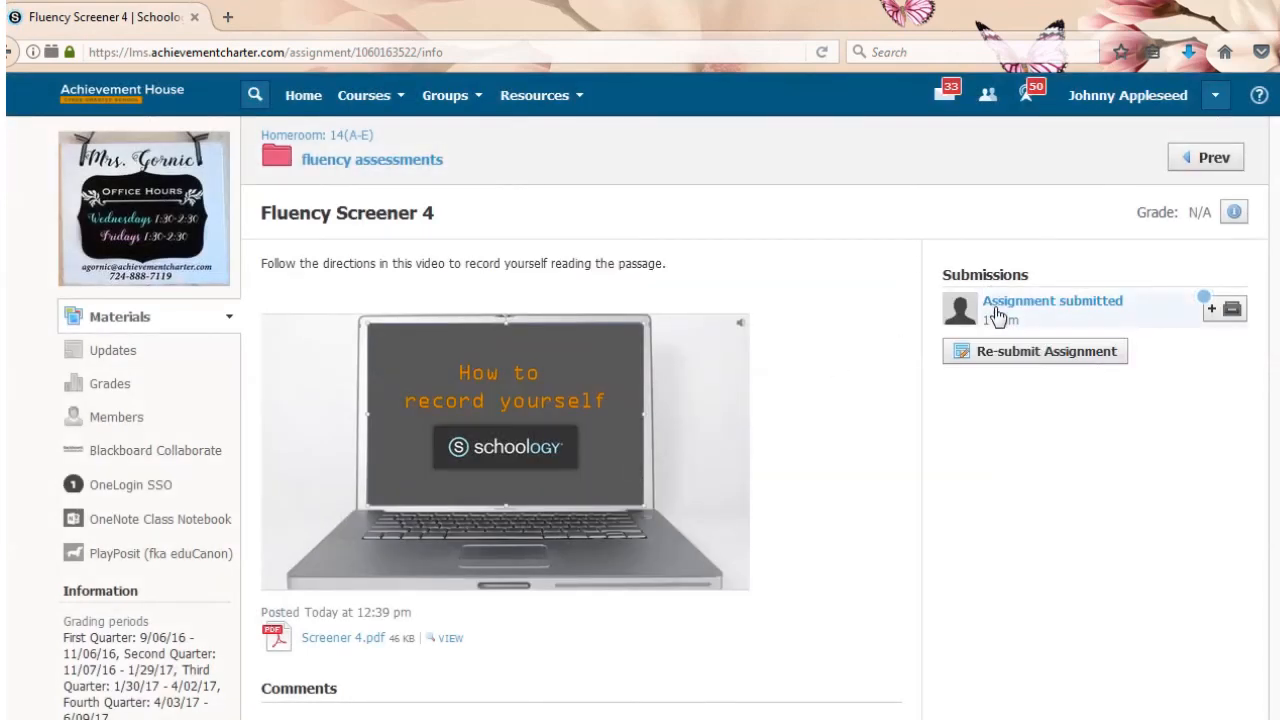
mouse_move(1125, 318)
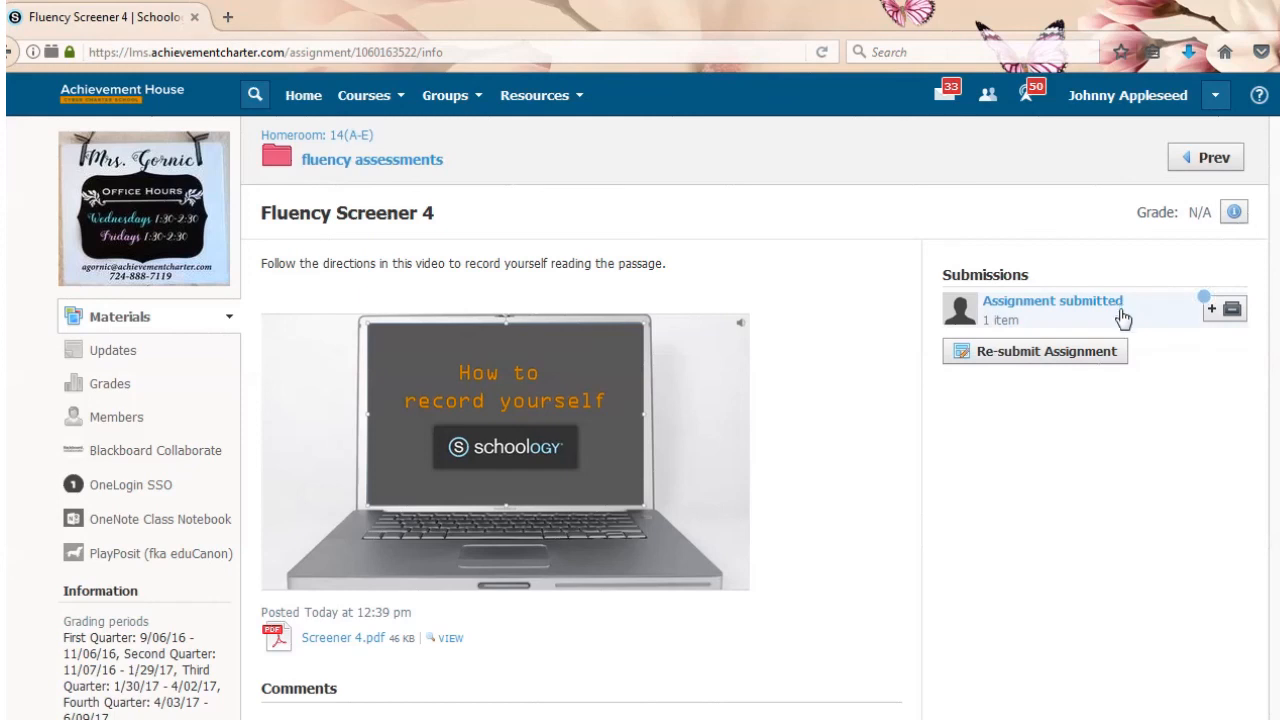